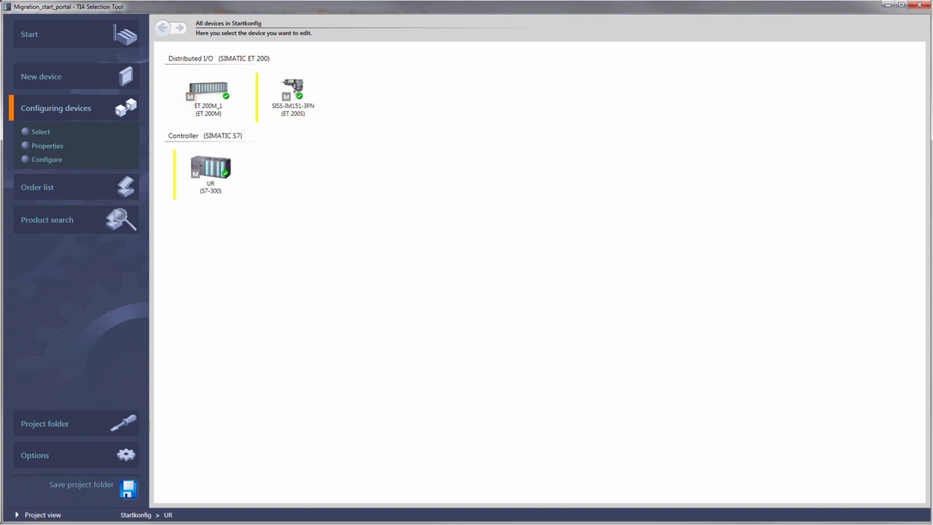
Step: Select the ET 200M_1 distributed I/O device and start its migration in the wizard
{"action": "left_click", "coordinate": [210, 168]}
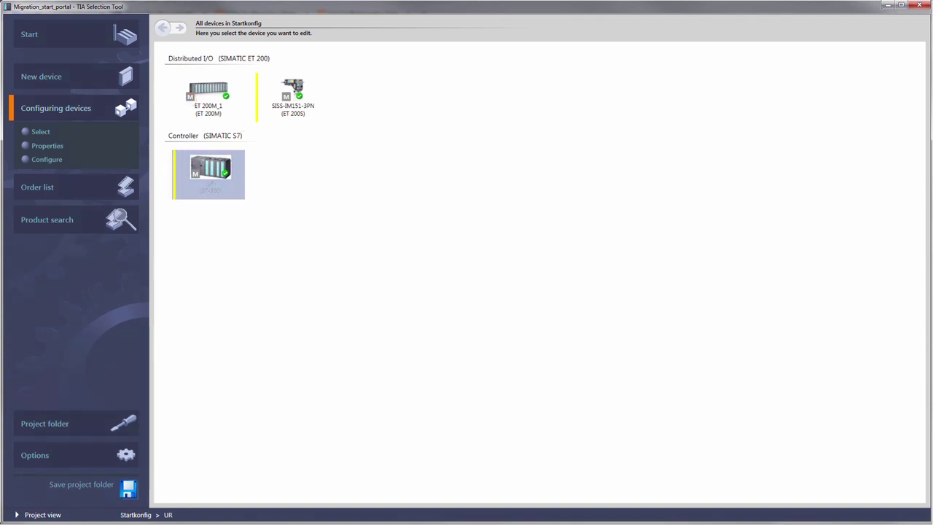
{"action": "left_click", "coordinate": [208, 95]}
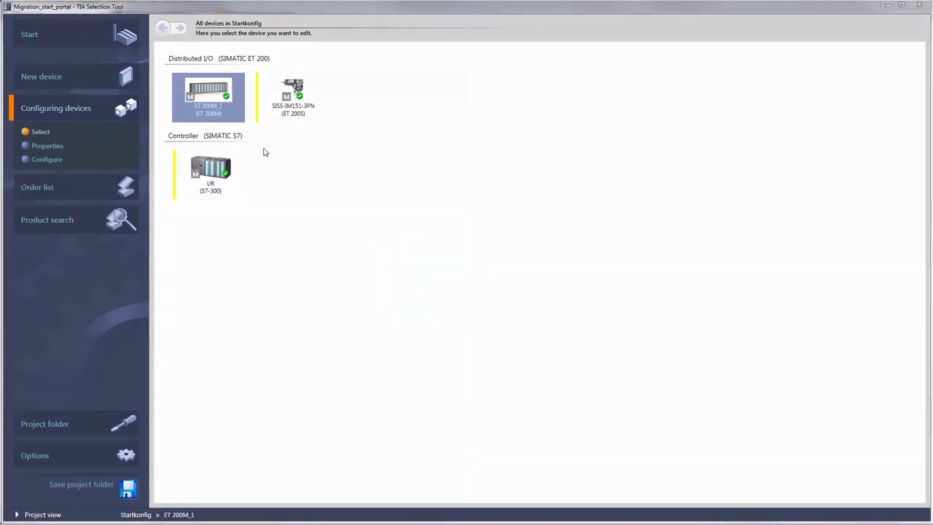
{"action": "mouse_move", "coordinate": [208, 97]}
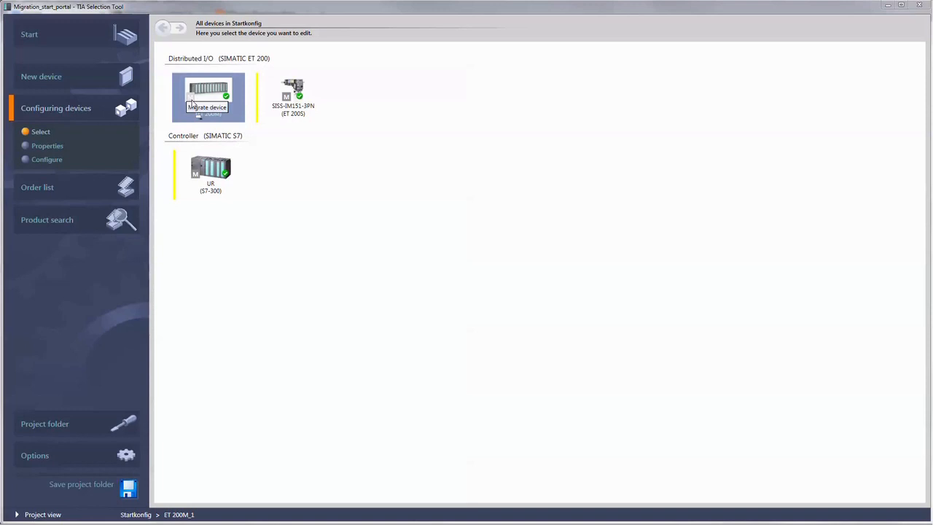
{"action": "left_click", "coordinate": [208, 94]}
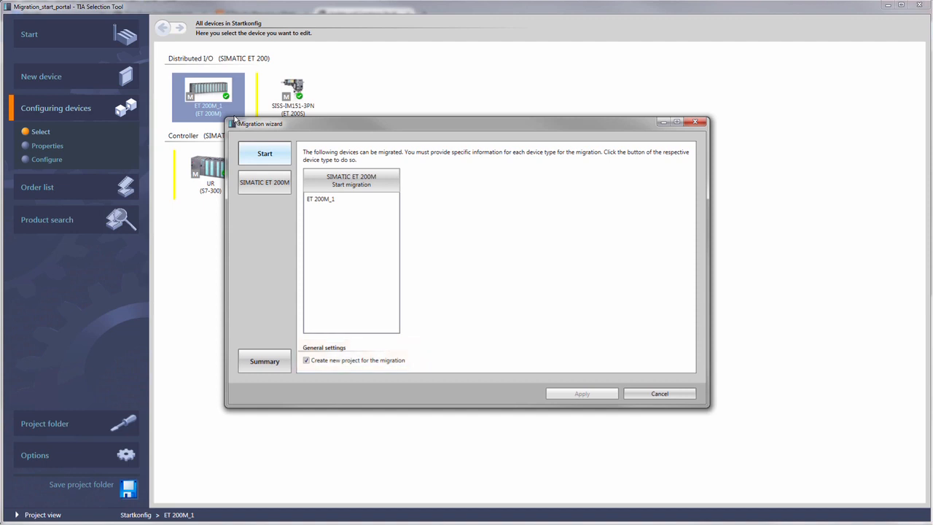
{"action": "mouse_move", "coordinate": [379, 186]}
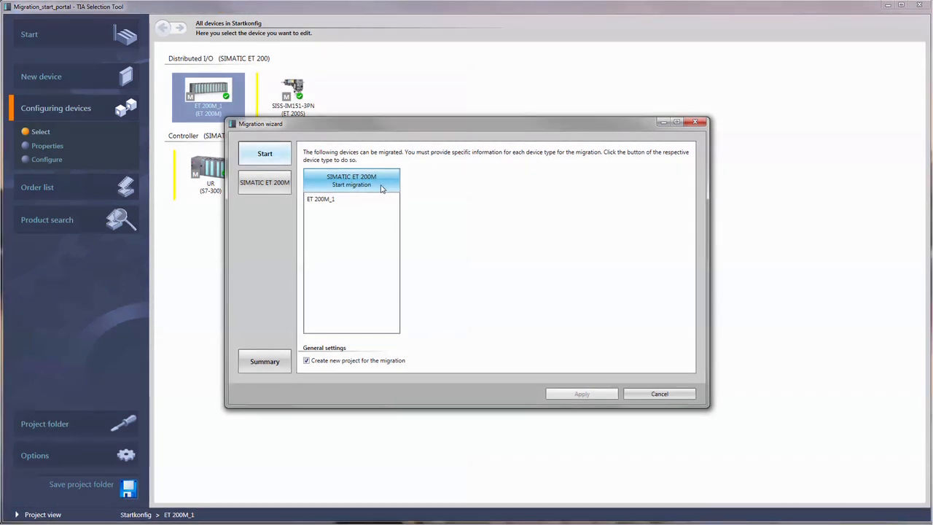
Step: Review ET 200M settings: target ET 200MP, 25mm wide modules if possible, module width limit
{"action": "left_click", "coordinate": [351, 179]}
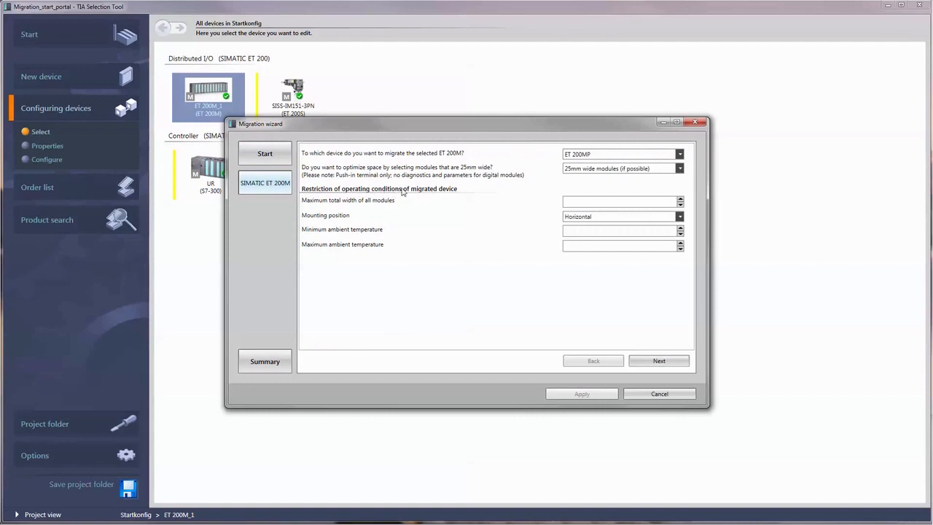
{"action": "mouse_move", "coordinate": [656, 176]}
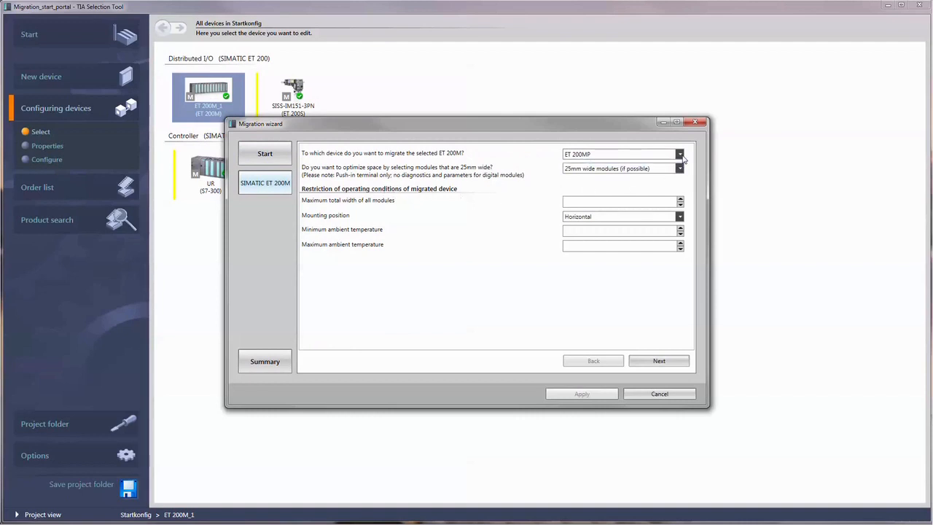
{"action": "left_click", "coordinate": [678, 168]}
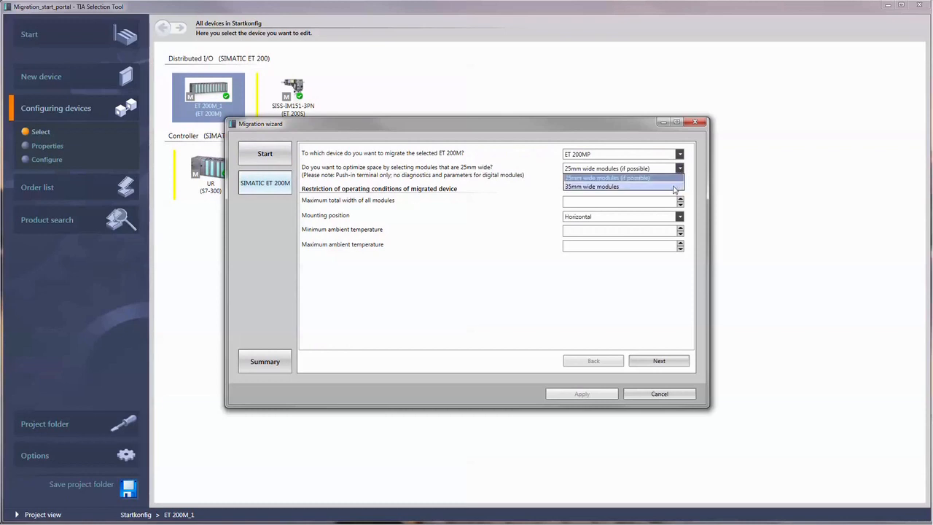
{"action": "left_click", "coordinate": [607, 168]}
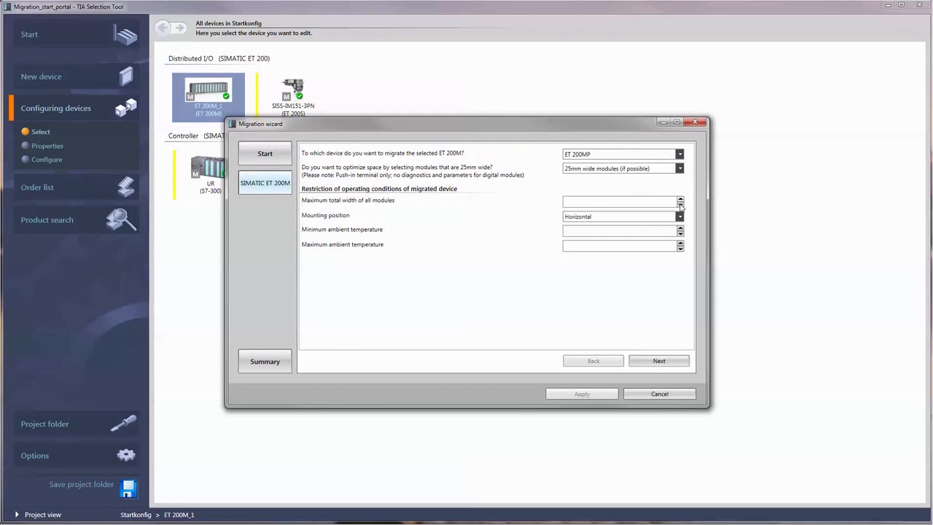
{"action": "left_click", "coordinate": [678, 216]}
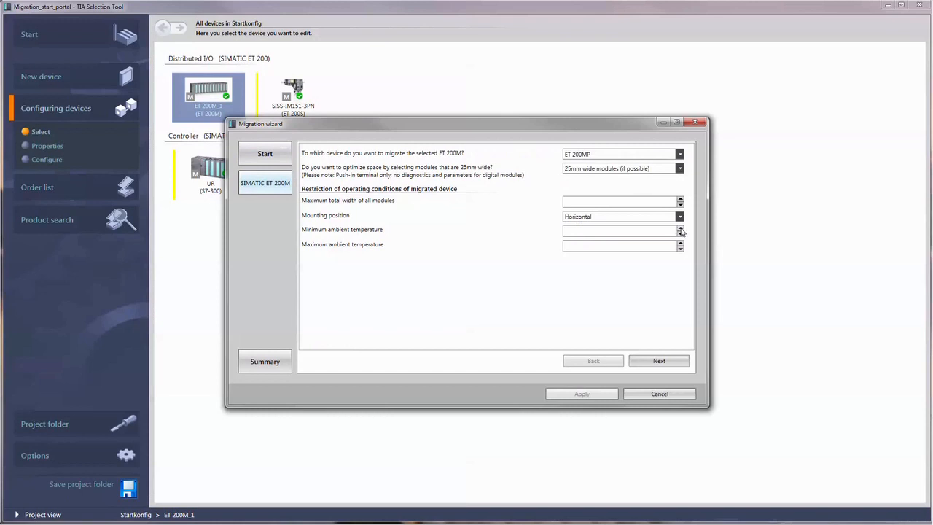
{"action": "mouse_move", "coordinate": [607, 248]}
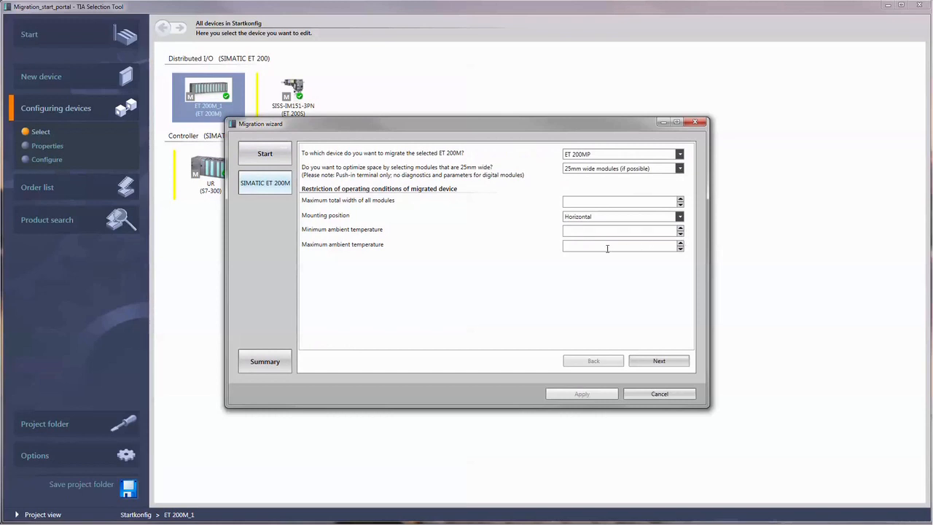
{"action": "mouse_move", "coordinate": [650, 306]}
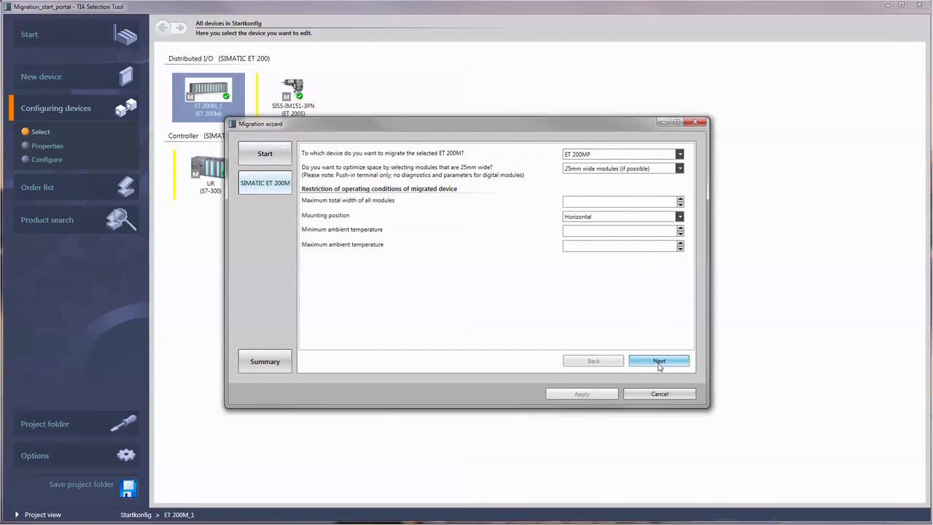
Step: Run the ET 200M_1 migration and apply ET 200M_1-Migrated (ET 200MP) to the new Migration_1 project
{"action": "left_click", "coordinate": [658, 361]}
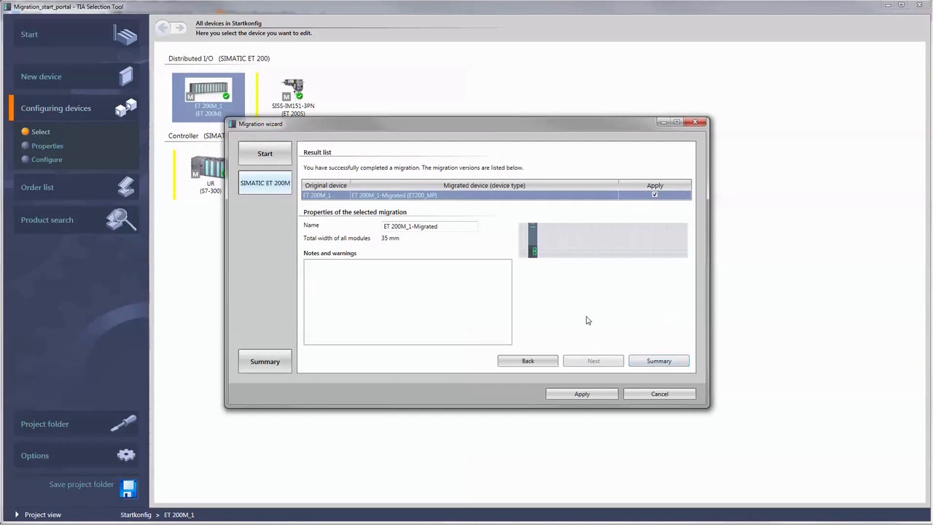
{"action": "mouse_move", "coordinate": [582, 332]}
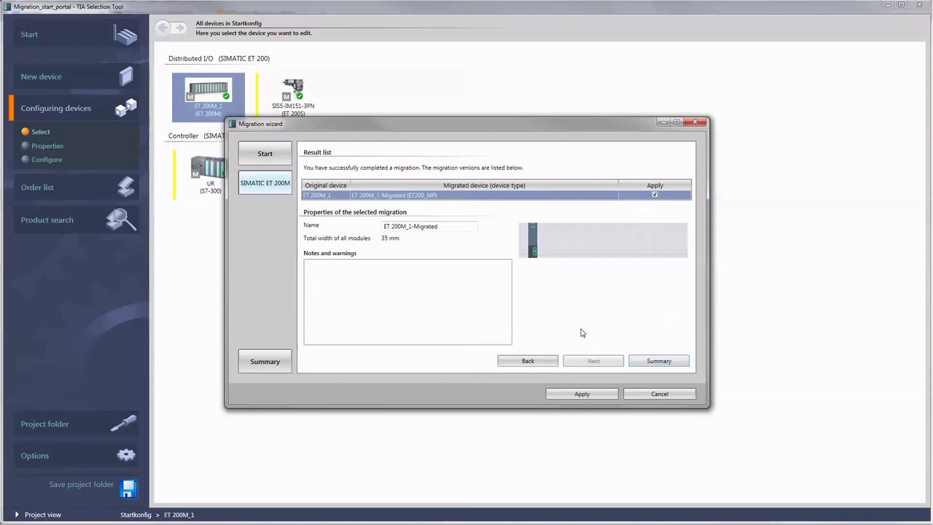
{"action": "left_click", "coordinate": [581, 394]}
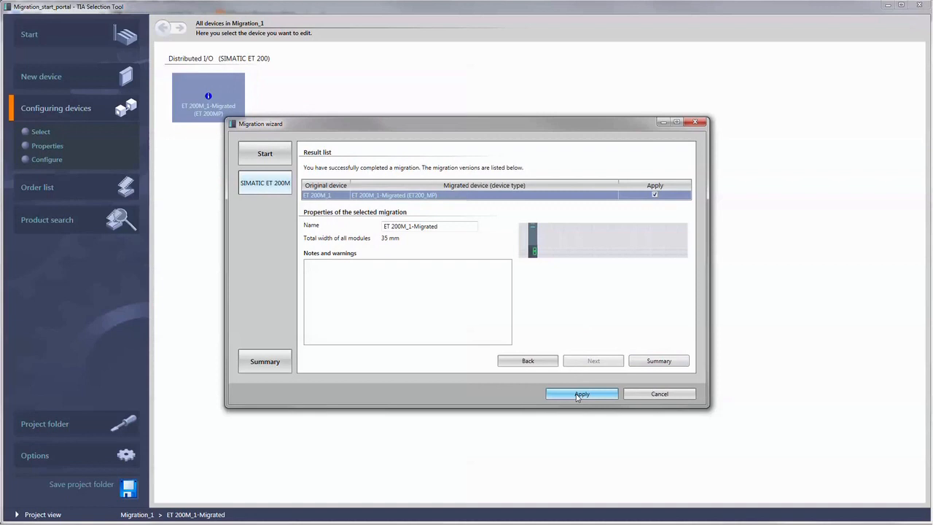
{"action": "left_click", "coordinate": [581, 393]}
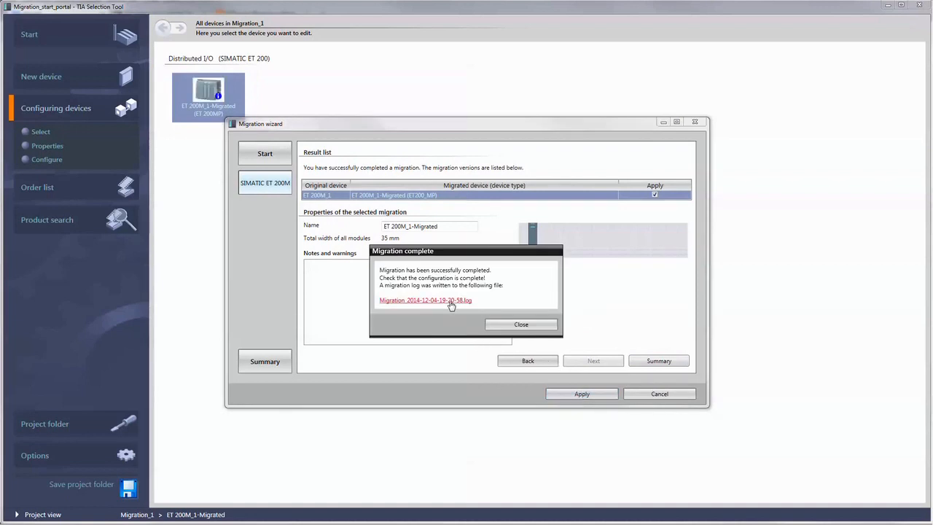
Step: View the migration log file in the editor, then dismiss the migration complete message
{"action": "left_click", "coordinate": [425, 300]}
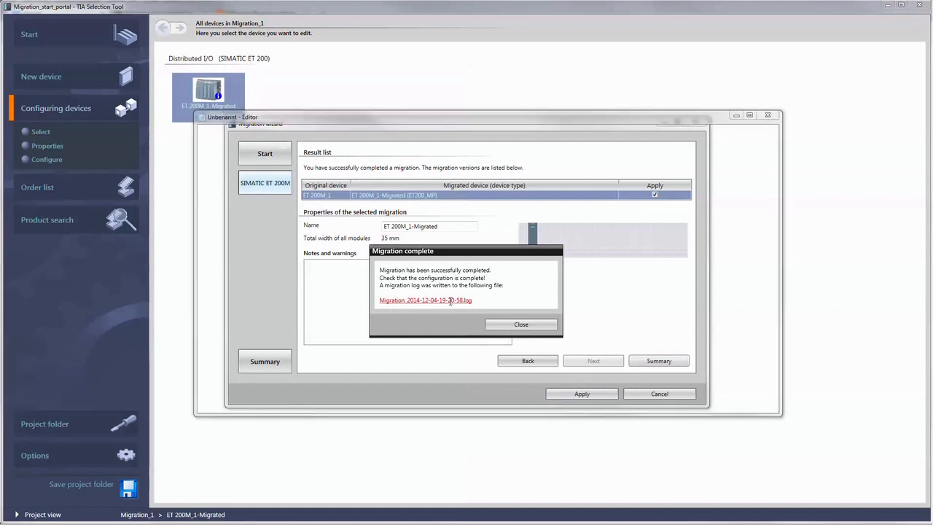
{"action": "left_click", "coordinate": [425, 300]}
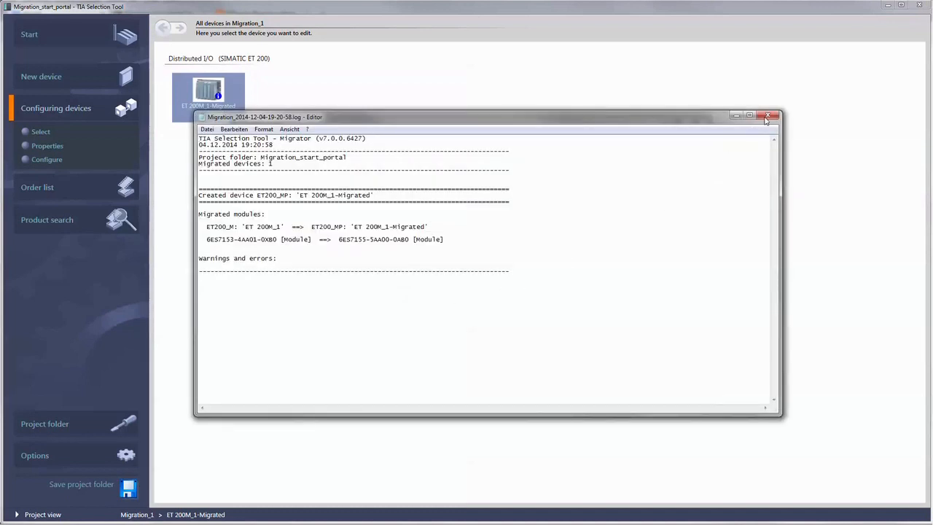
{"action": "left_click", "coordinate": [768, 117]}
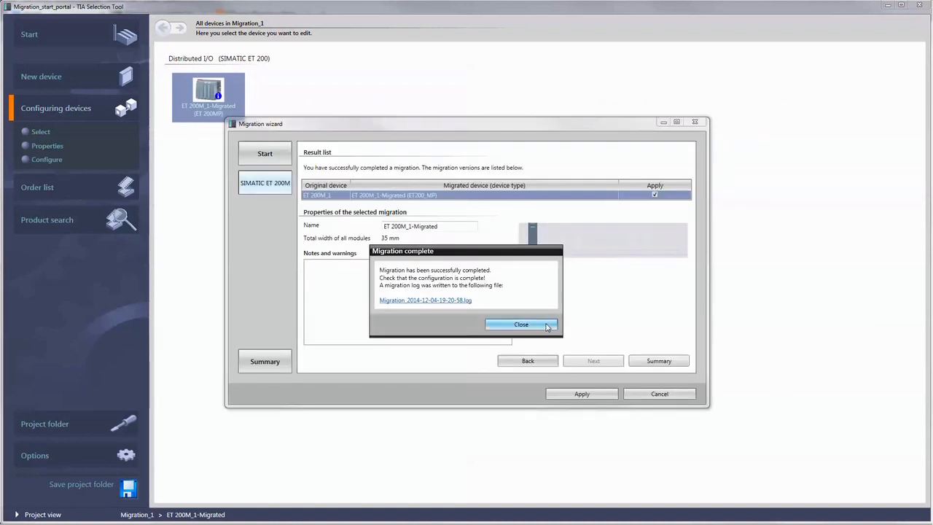
{"action": "left_click", "coordinate": [521, 325]}
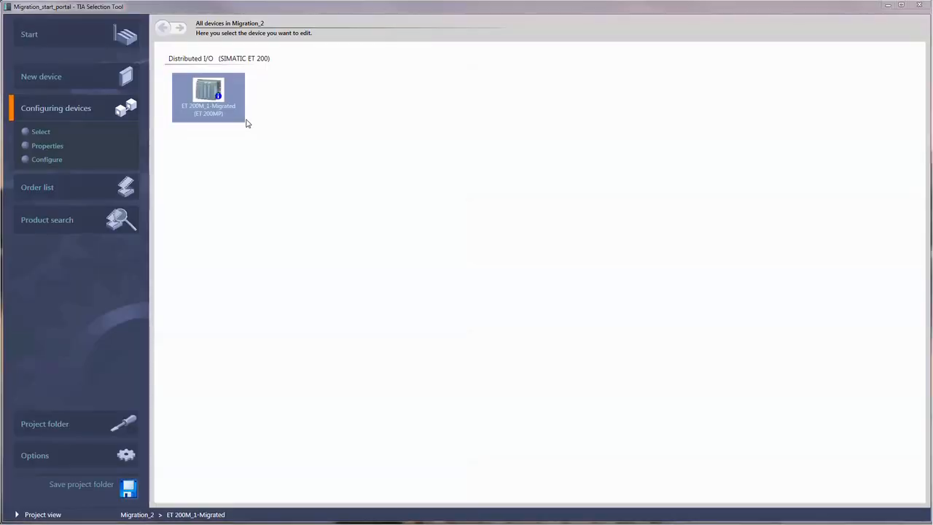
{"action": "mouse_move", "coordinate": [217, 96]}
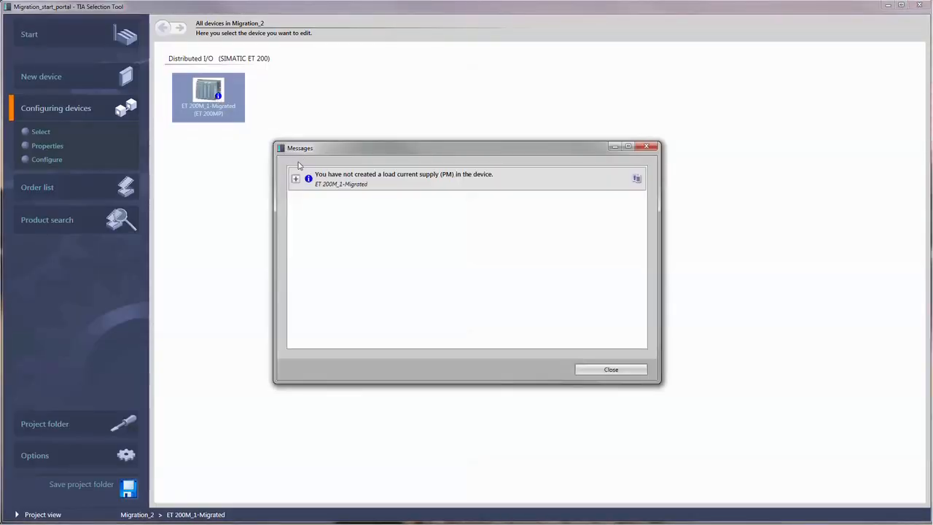
Step: Hide the missing load current supply warning for ET 200M_1-Migrated and close the Messages window
{"action": "left_click", "coordinate": [295, 179]}
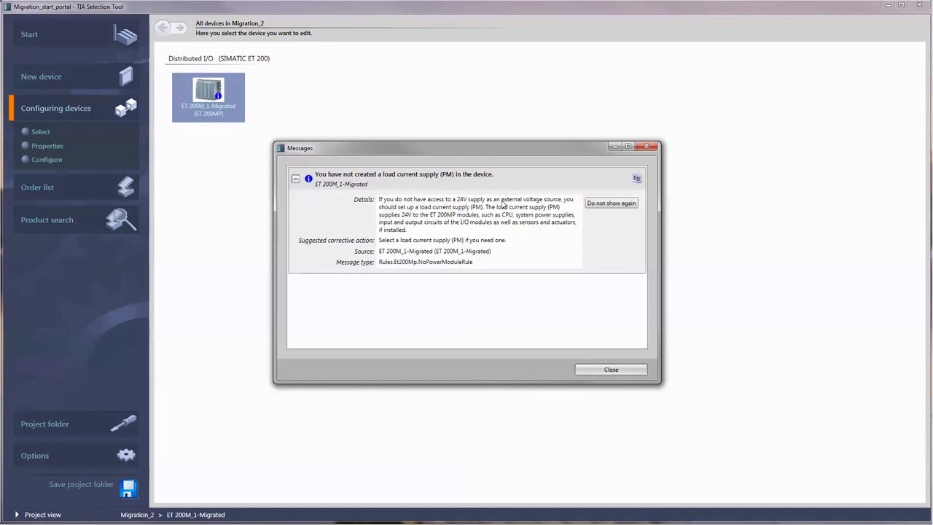
{"action": "mouse_move", "coordinate": [562, 265]}
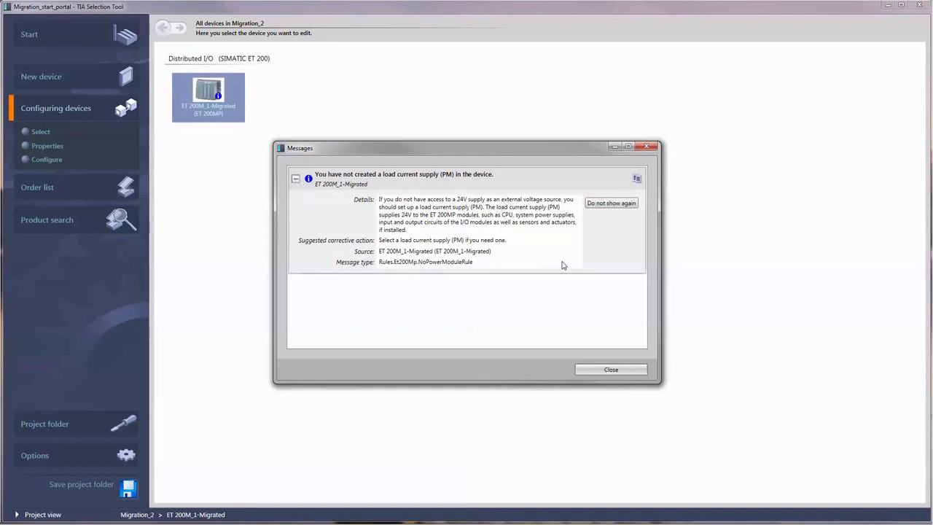
{"action": "left_click", "coordinate": [611, 203]}
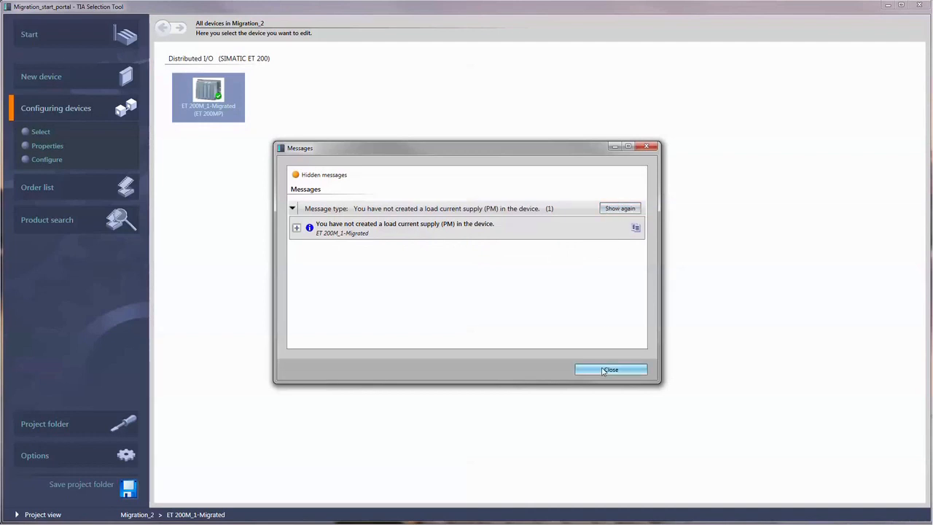
{"action": "left_click", "coordinate": [611, 369]}
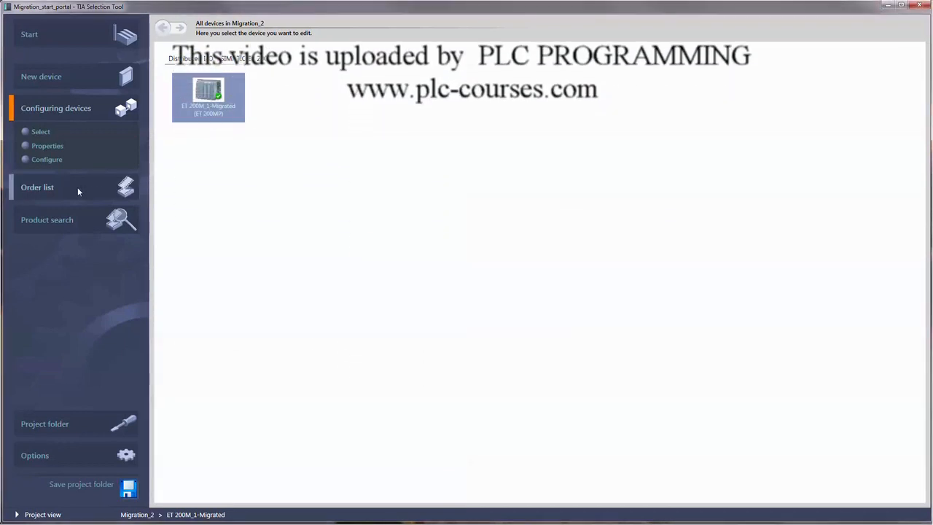
Step: Show the cart order list with order numbers and quantities for the ET 200M devices
{"action": "left_click", "coordinate": [37, 188]}
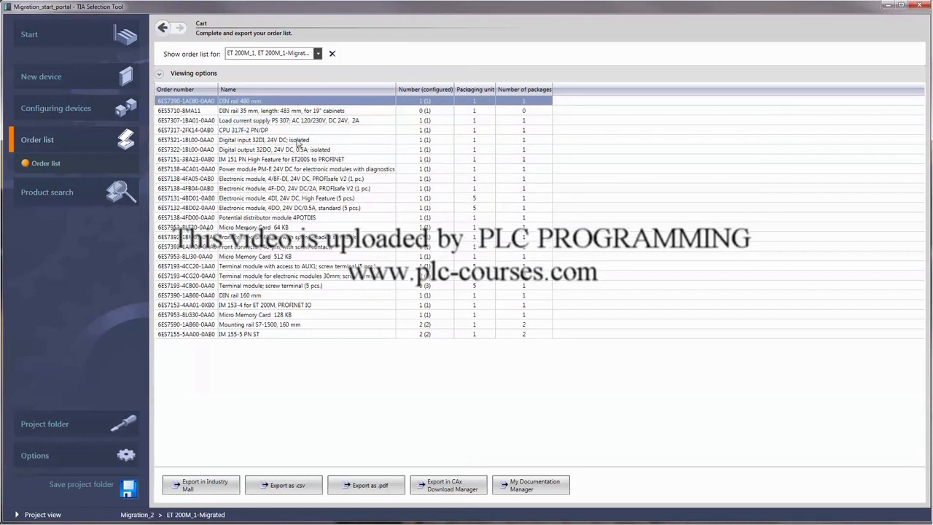
{"action": "left_click", "coordinate": [298, 275]}
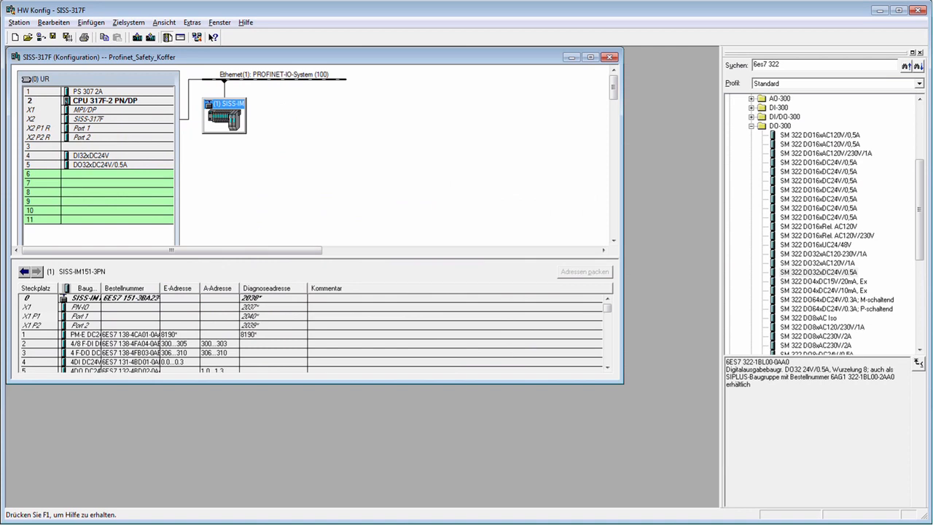
Step: Export the SISS-317F station's hardware configuration via Station > Exportieren
{"action": "left_click", "coordinate": [19, 22]}
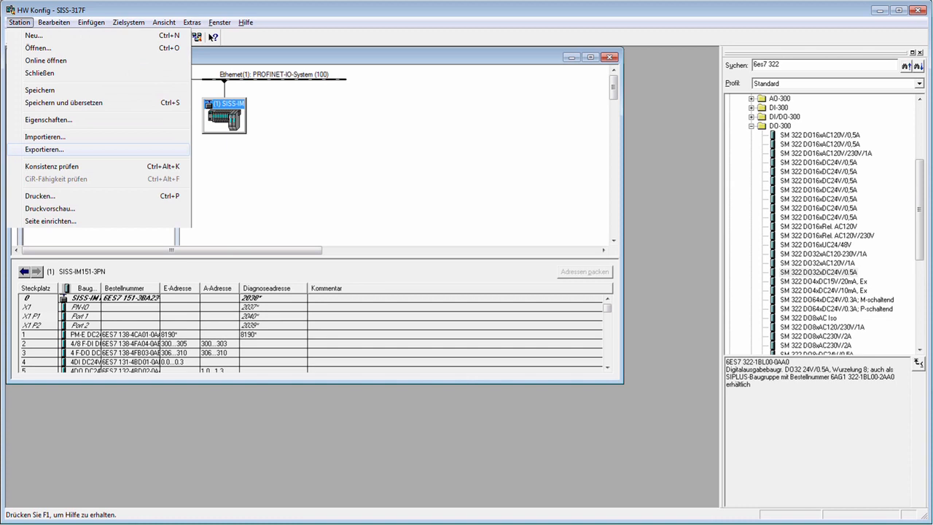
{"action": "left_click", "coordinate": [43, 149]}
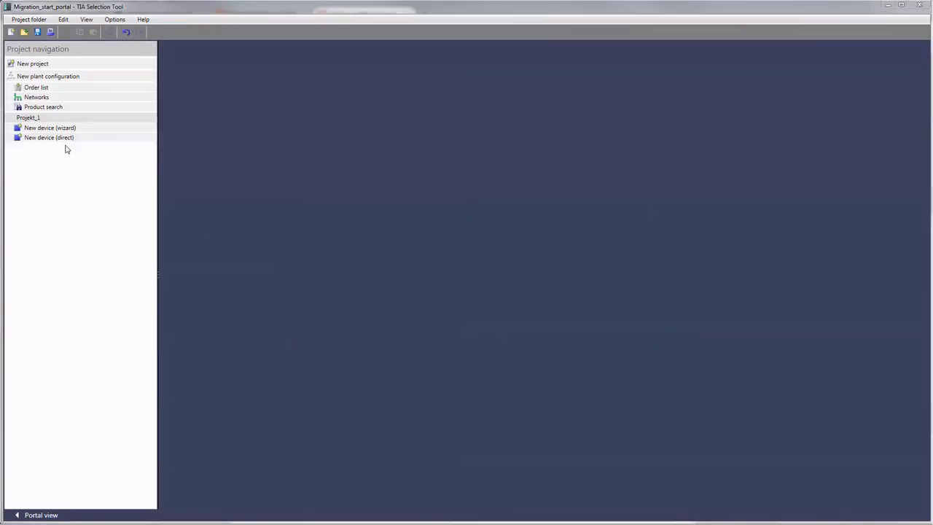
Step: Import the STEP 7 Classic HW Config file siss-317f2.cfg into a new HwConfig_Import project
{"action": "left_click", "coordinate": [28, 19]}
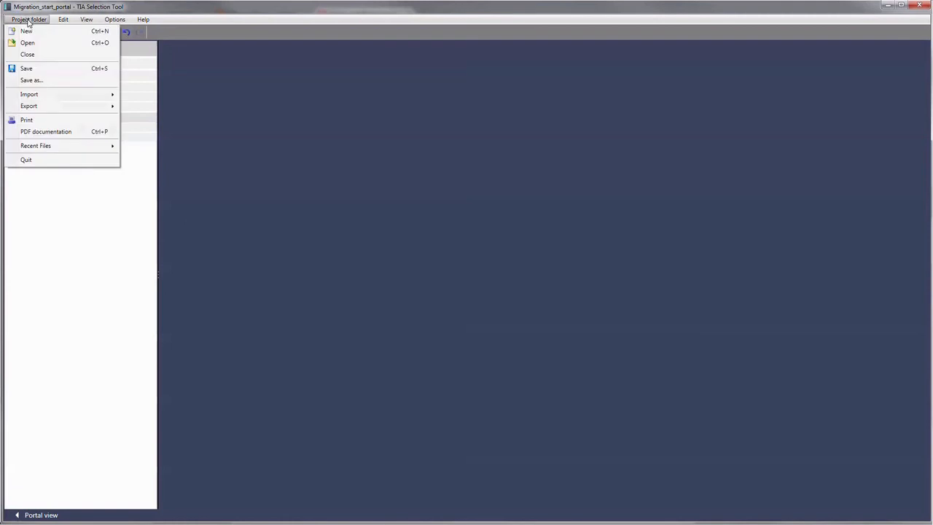
{"action": "mouse_move", "coordinate": [29, 94]}
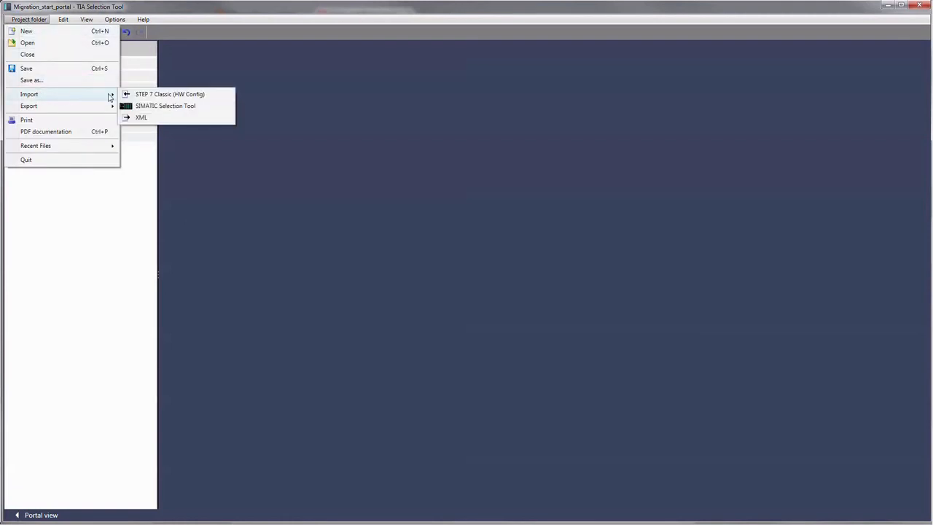
{"action": "left_click", "coordinate": [169, 94]}
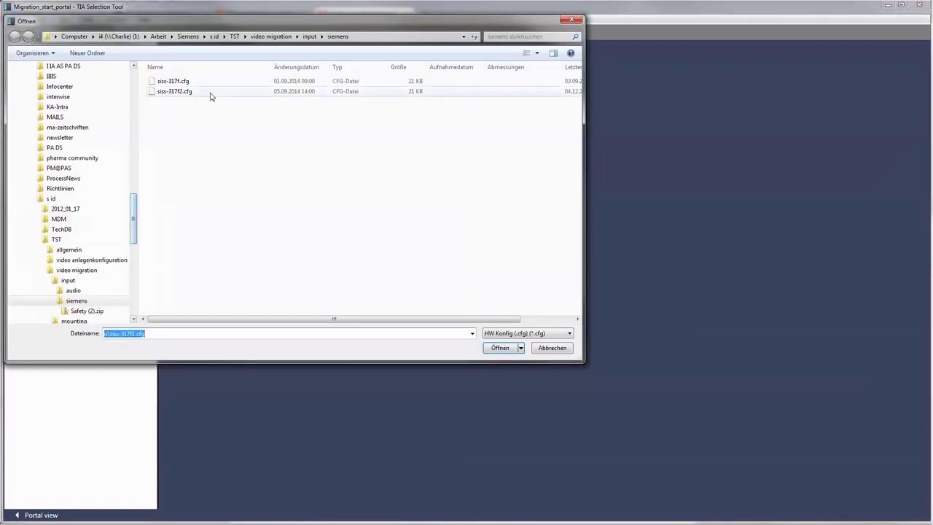
{"action": "left_click", "coordinate": [500, 348]}
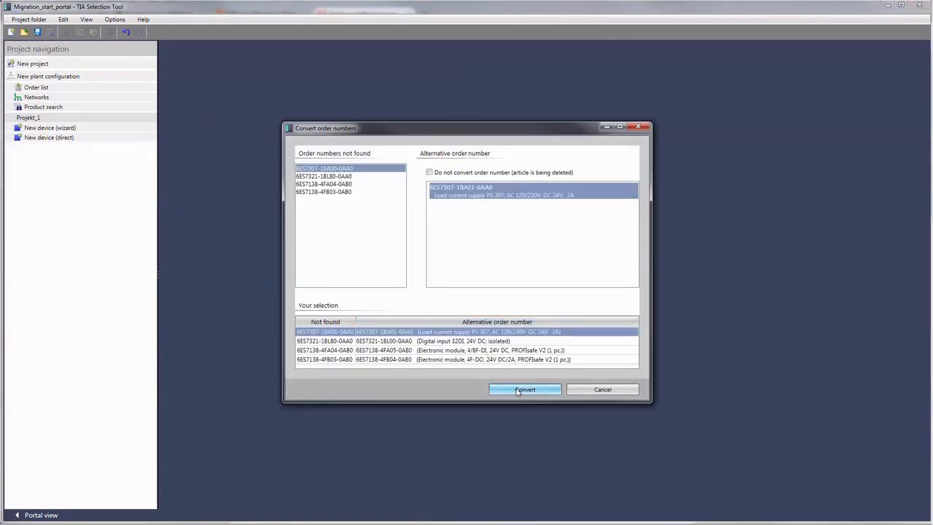
Step: Convert unfound order numbers to alternatives, include connecting cables, and finish the import
{"action": "left_click", "coordinate": [524, 389]}
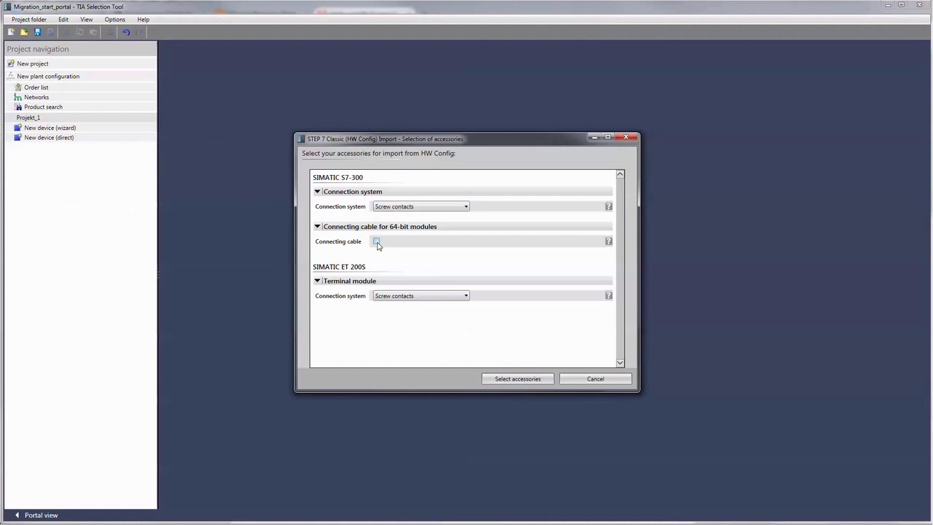
{"action": "left_click", "coordinate": [464, 295]}
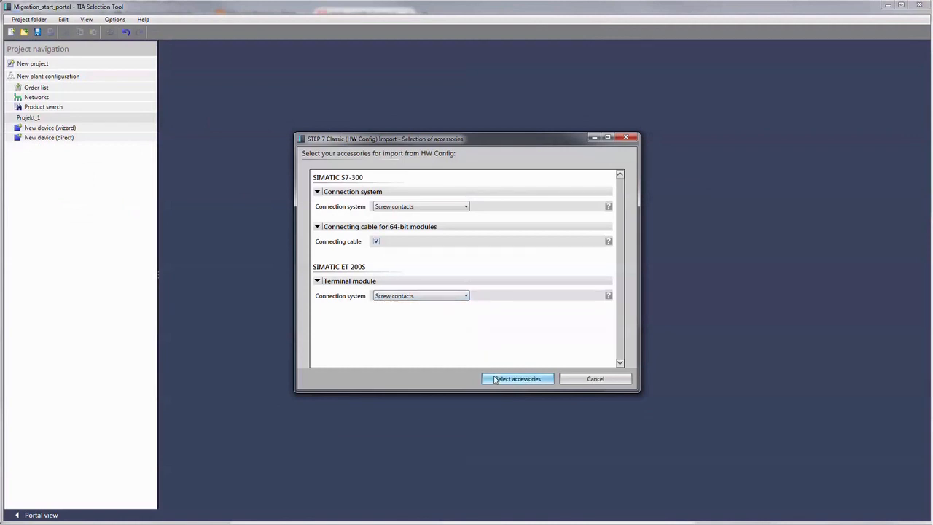
{"action": "left_click", "coordinate": [516, 379]}
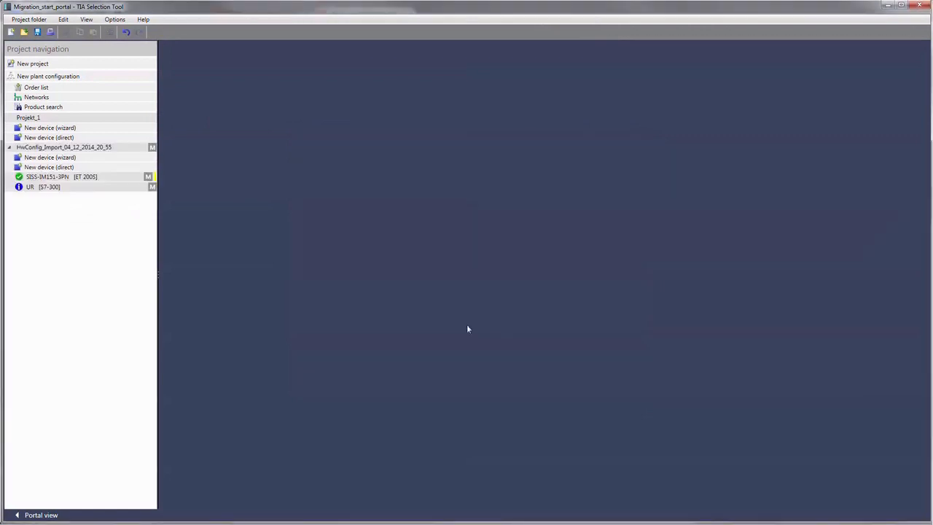
Step: Show the imported HwConfig_Import project's properties with its ET 200S and S7-300 devices
{"action": "left_click", "coordinate": [65, 147]}
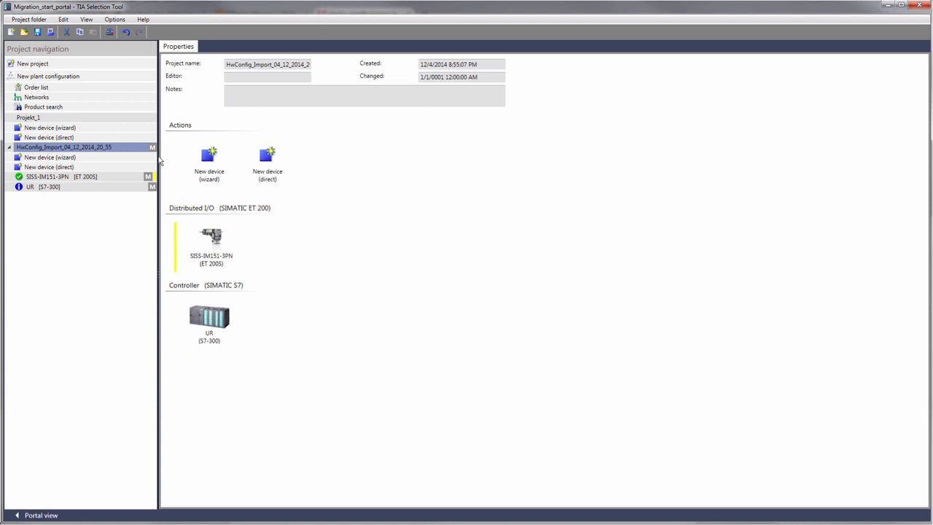
{"action": "mouse_move", "coordinate": [152, 147]}
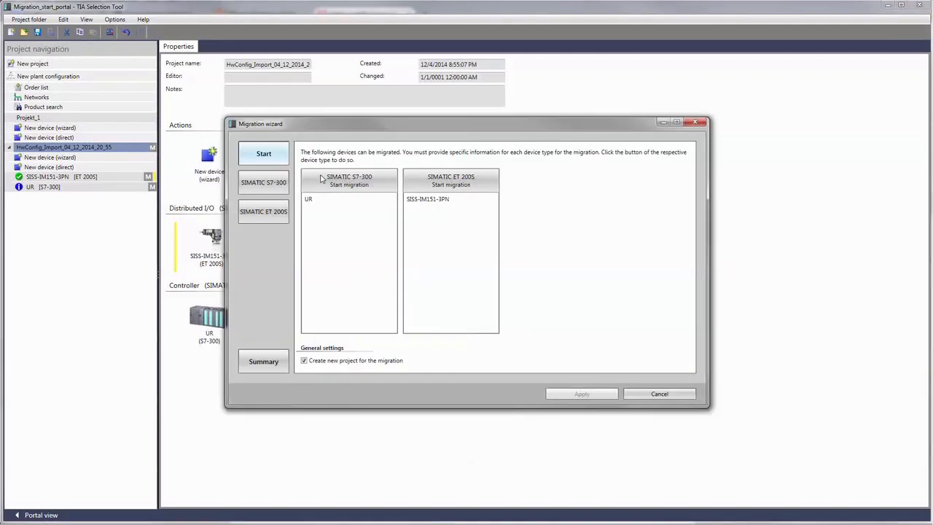
Step: Migrate the UR S7-300 controller to S7-1500 and mark UR-Migrated to be applied
{"action": "left_click", "coordinate": [349, 180]}
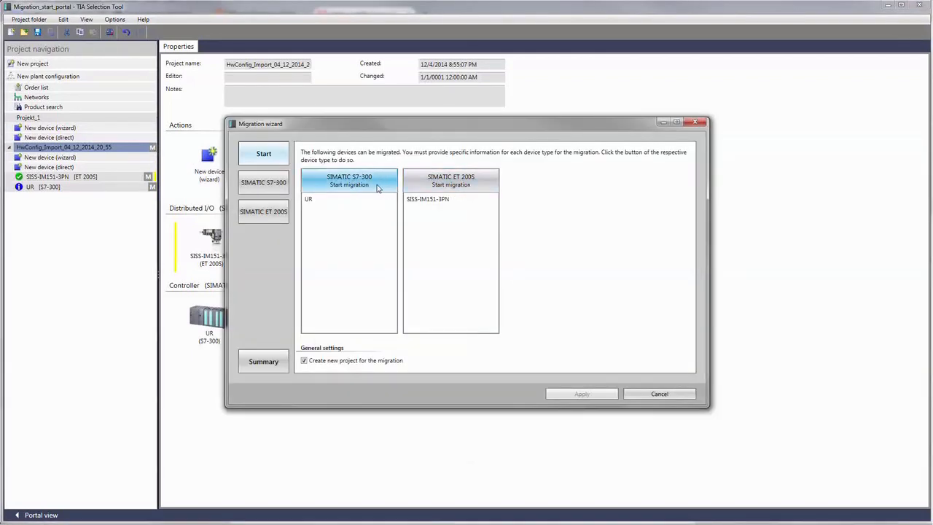
{"action": "left_click", "coordinate": [349, 181]}
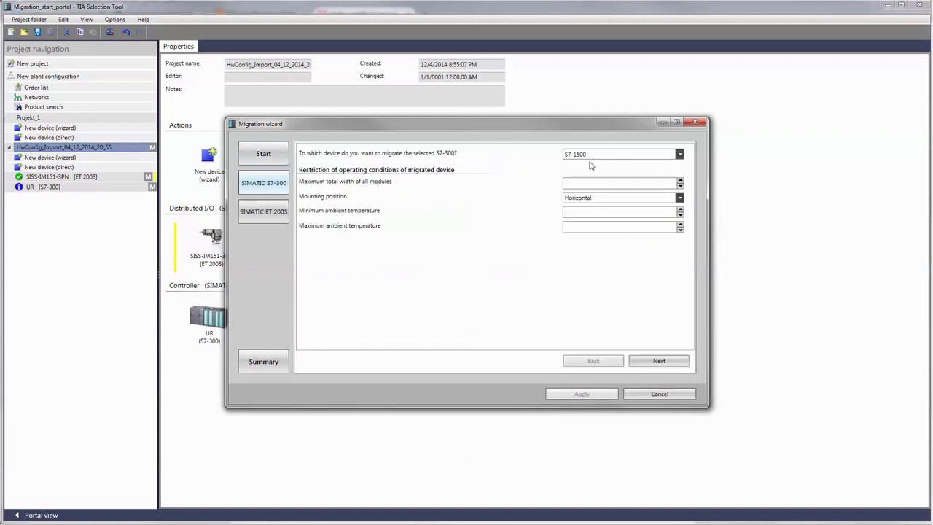
{"action": "mouse_move", "coordinate": [642, 166]}
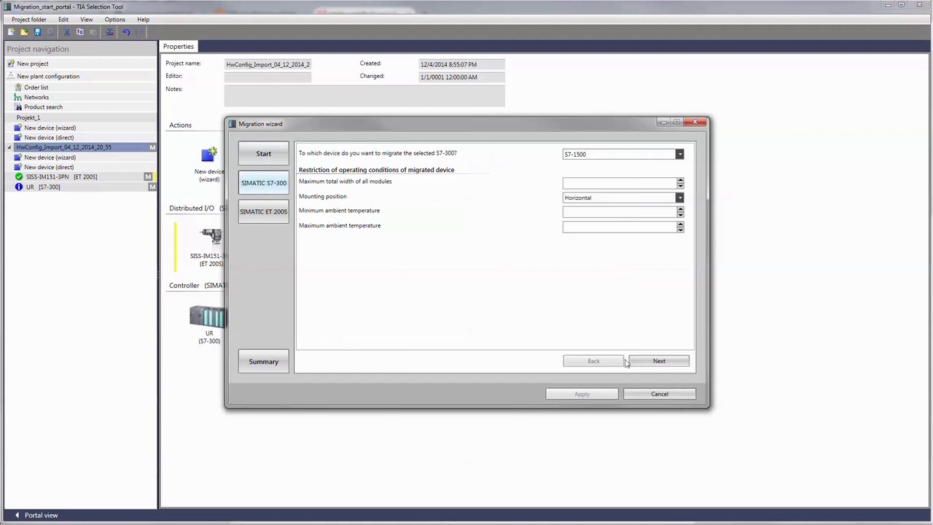
{"action": "left_click", "coordinate": [658, 360]}
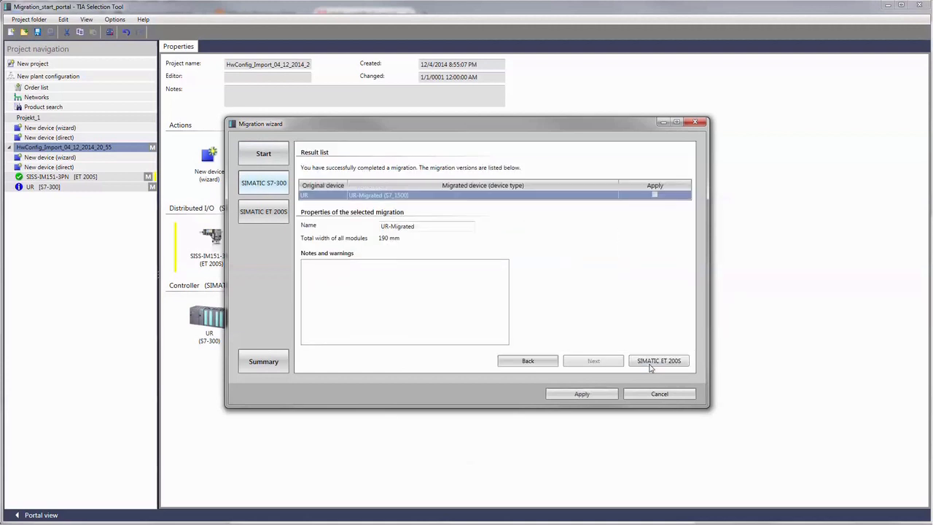
{"action": "left_click", "coordinate": [654, 195]}
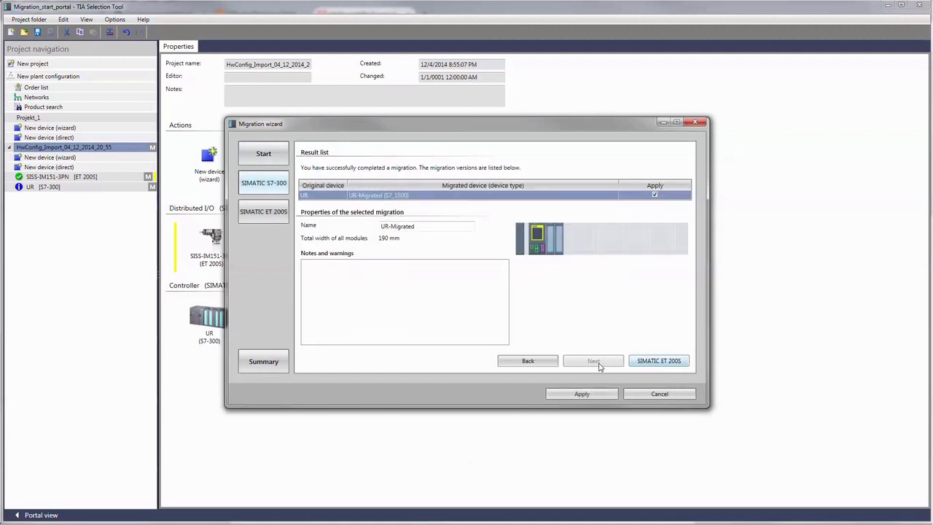
{"action": "left_click", "coordinate": [658, 360]}
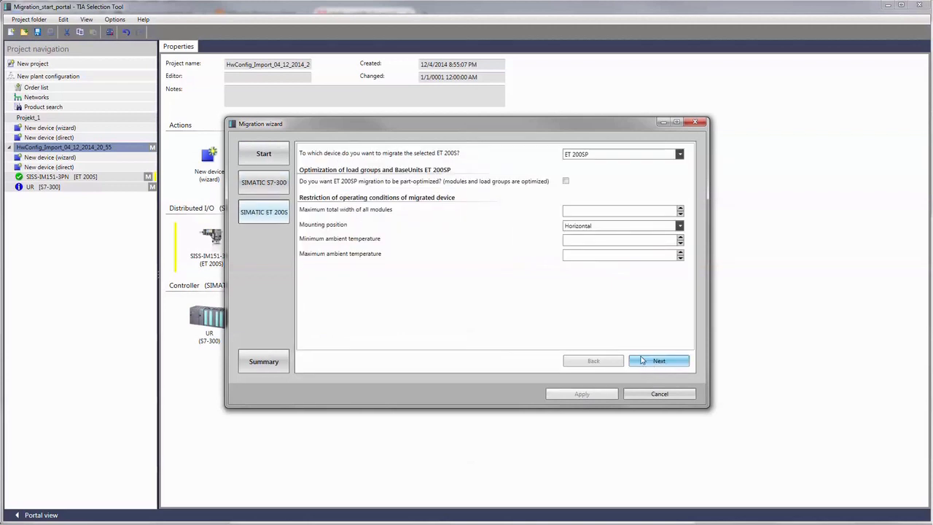
Step: Migrate SISS-IM151-3PN to a part-optimized ET 200SP and apply both devices to the Migration_1 folder
{"action": "left_click", "coordinate": [678, 154]}
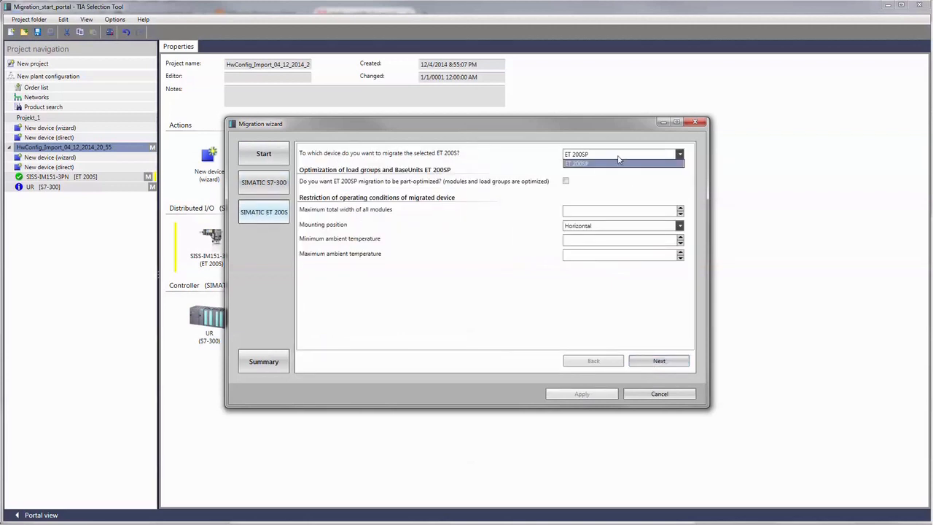
{"action": "left_click", "coordinate": [566, 181]}
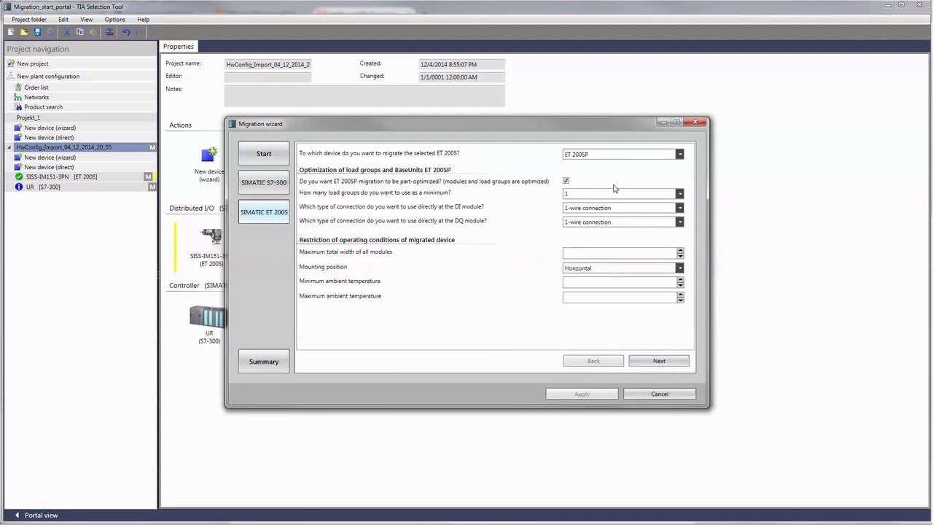
{"action": "mouse_move", "coordinate": [611, 292]}
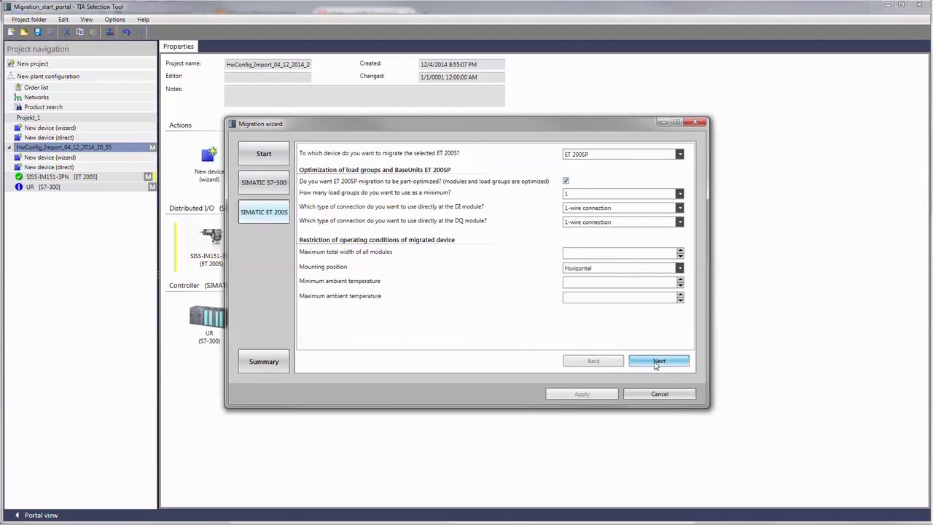
{"action": "left_click", "coordinate": [658, 361]}
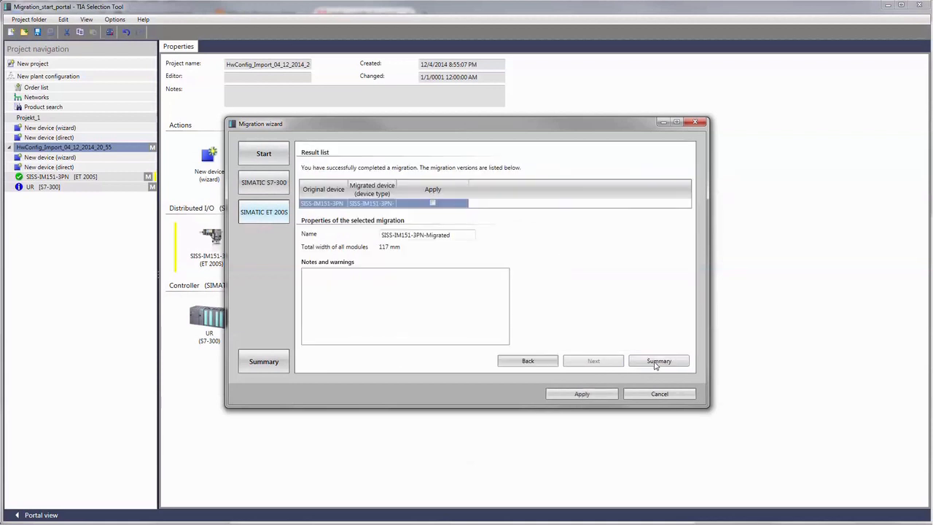
{"action": "left_click", "coordinate": [582, 394]}
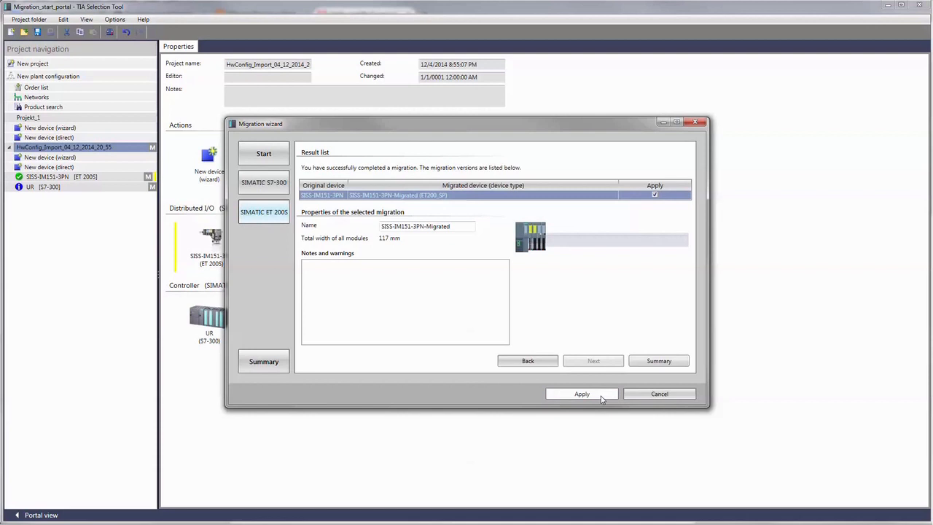
{"action": "left_click", "coordinate": [581, 393]}
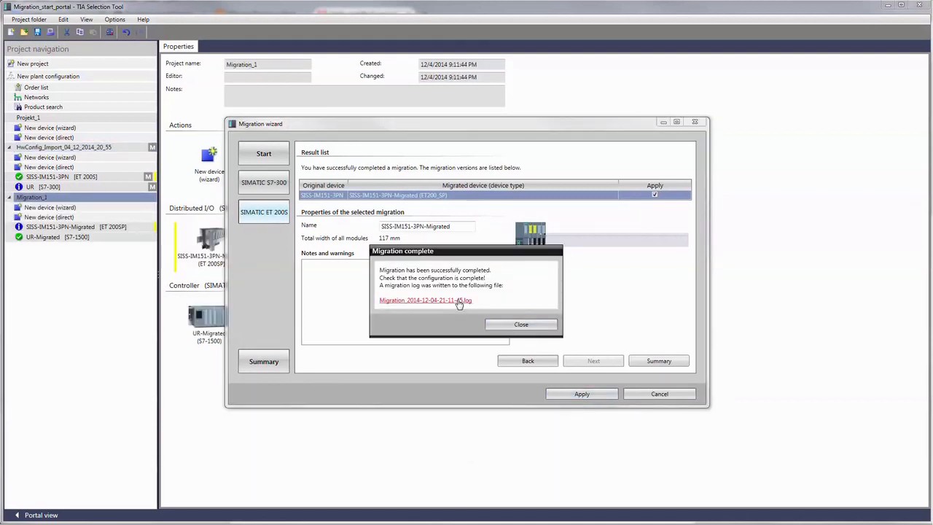
Step: Review the migration log file, then dismiss the migration complete notice to close the wizard
{"action": "left_click", "coordinate": [425, 300]}
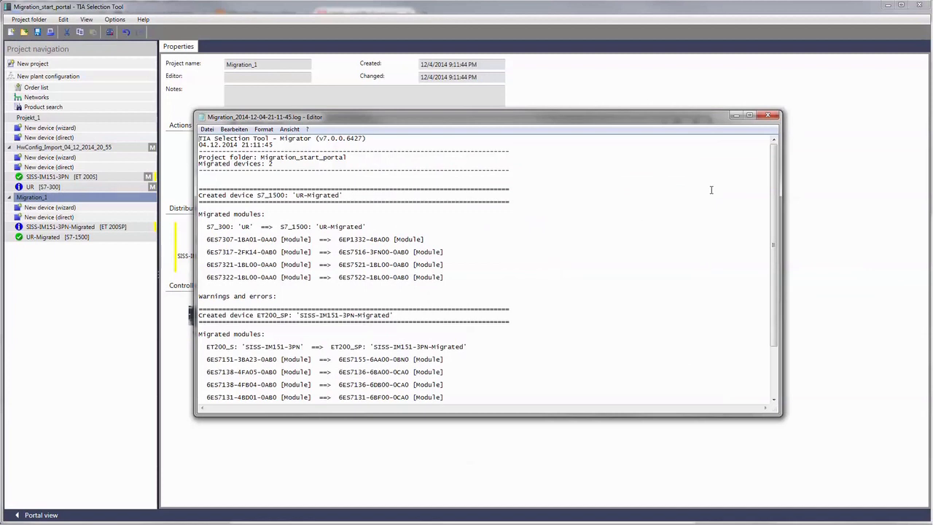
{"action": "scroll", "scroll_direction": "down", "scroll_amount": 3}
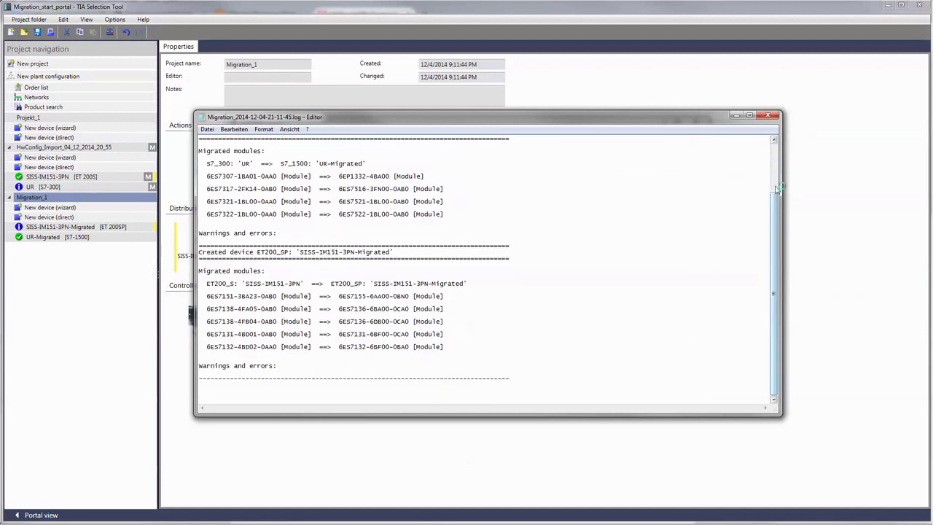
{"action": "left_click", "coordinate": [768, 116]}
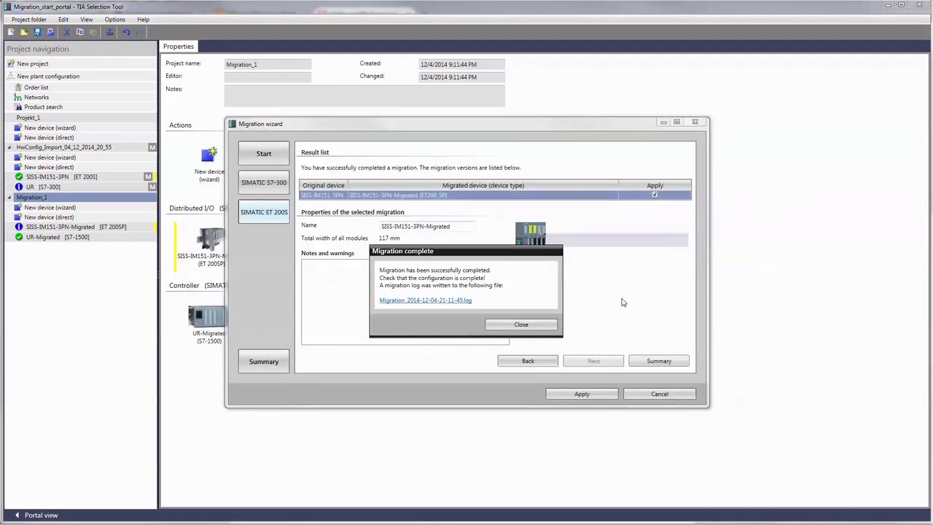
{"action": "left_click", "coordinate": [521, 323]}
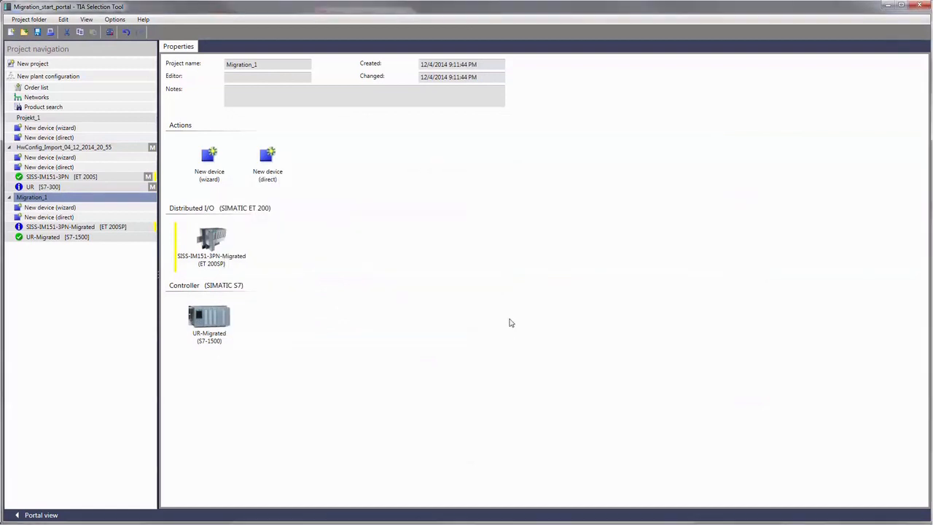
{"action": "mouse_move", "coordinate": [134, 201]}
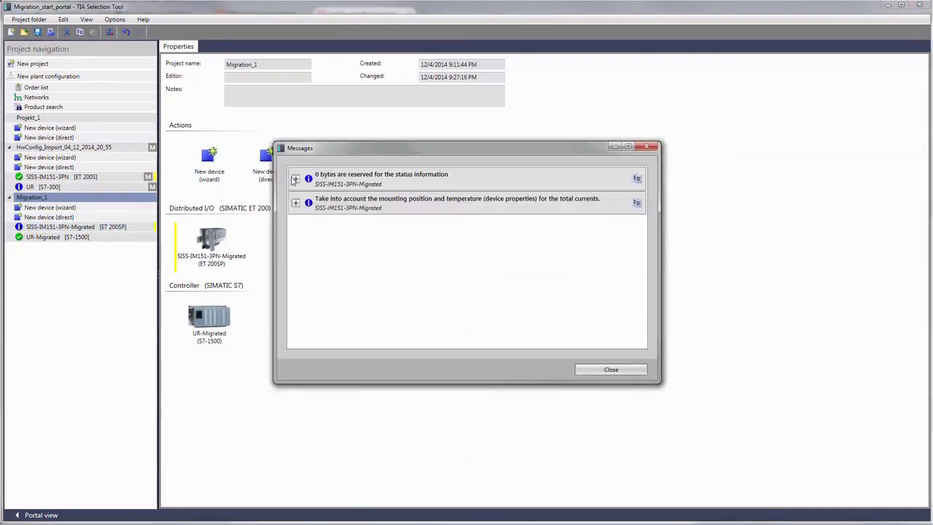
Step: Suppress the total currents warning so SISS-IM151-3PN-Migrated shows a green check, then view its properties
{"action": "left_click", "coordinate": [295, 179]}
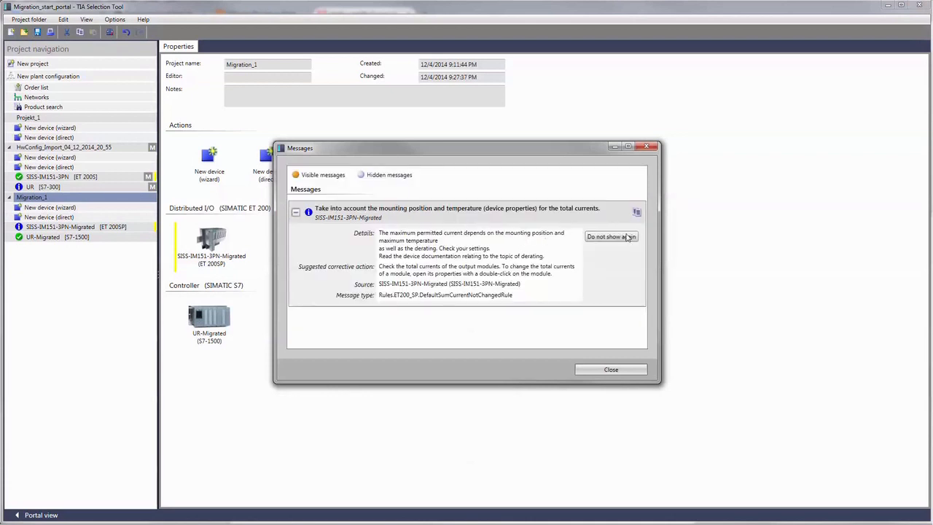
{"action": "left_click", "coordinate": [611, 369]}
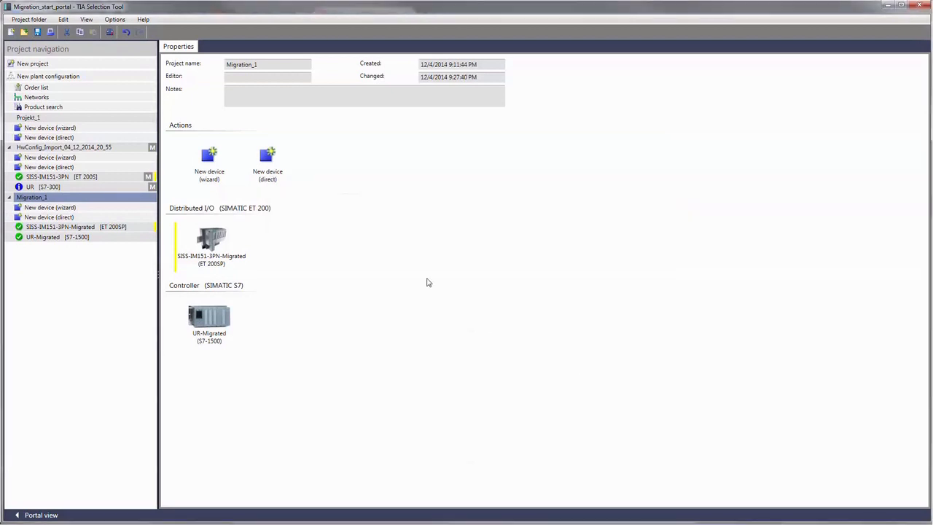
{"action": "left_click", "coordinate": [60, 227]}
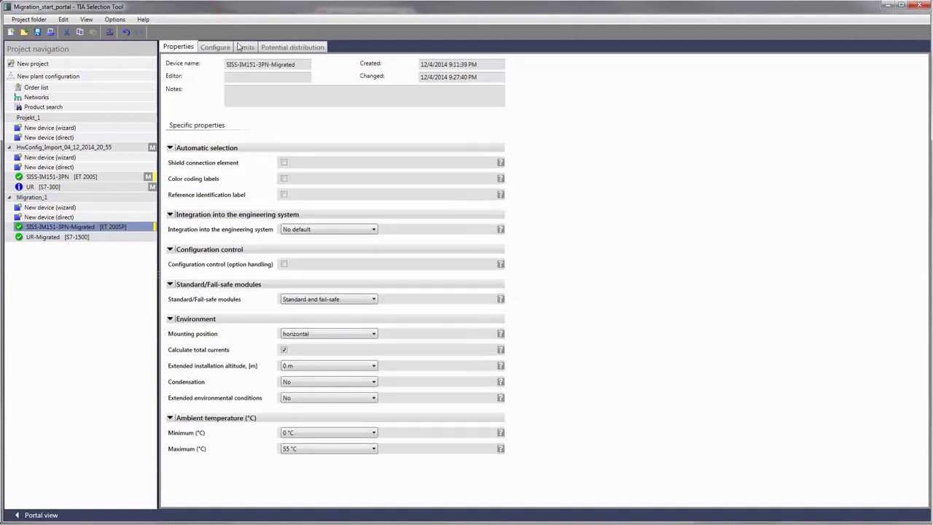
Step: Review the migrated ET 200SP rack with its interface module and four I/O modules, then go to the order list
{"action": "left_click", "coordinate": [215, 47]}
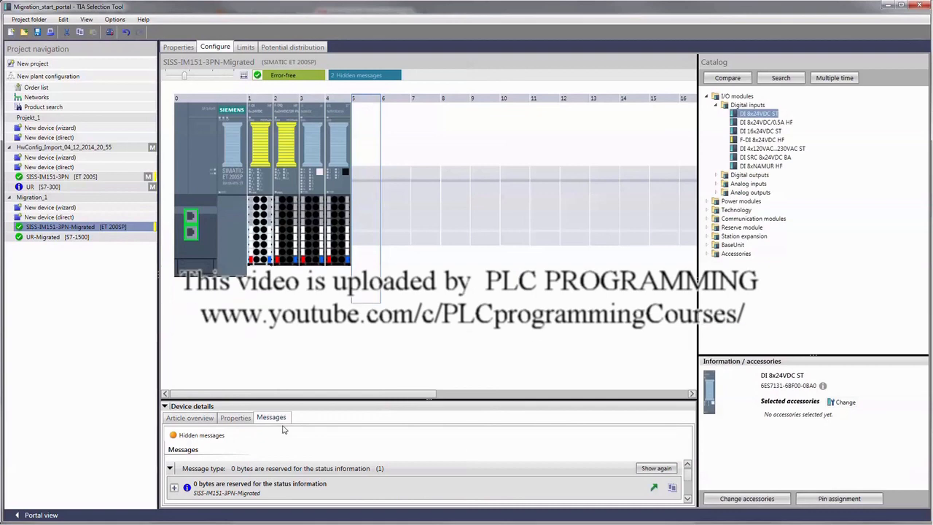
{"action": "scroll", "scroll_direction": "down", "scroll_amount": 3}
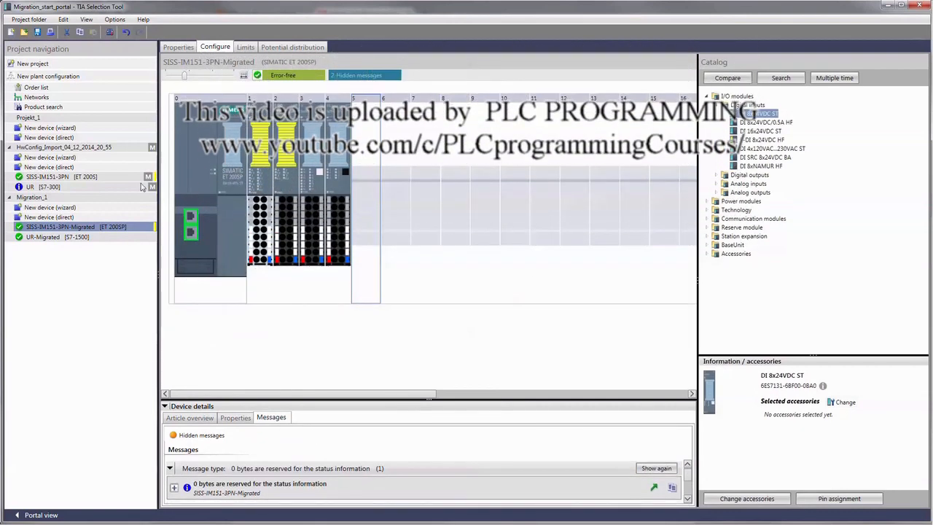
{"action": "left_click", "coordinate": [31, 197]}
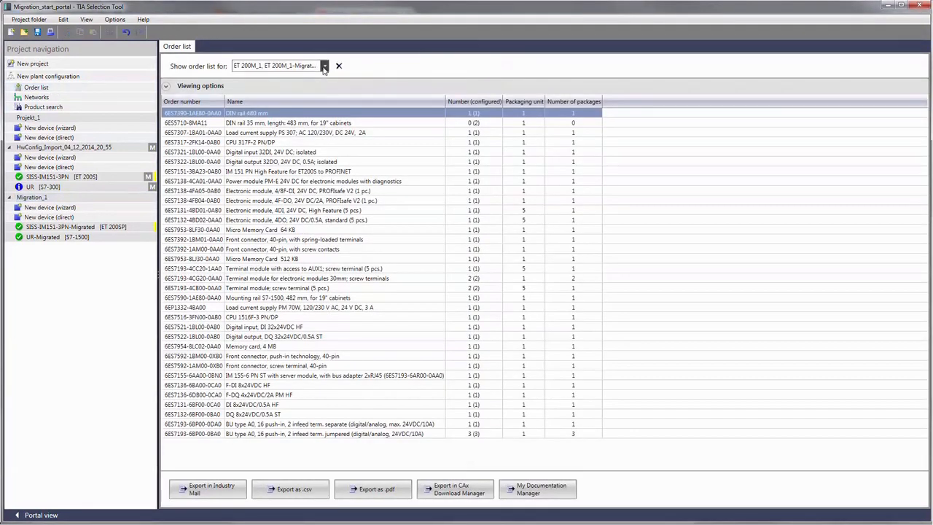
Step: Scope the order list to the chosen devices, export it via CAx Download Manager, and show the ET 200SP manual in My Documentation Manager
{"action": "left_click", "coordinate": [323, 66]}
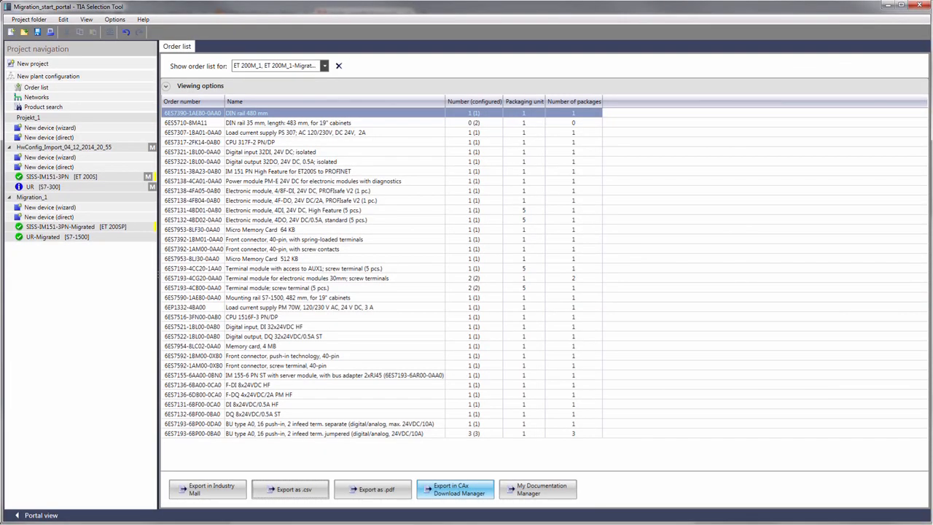
{"action": "left_click", "coordinate": [455, 488]}
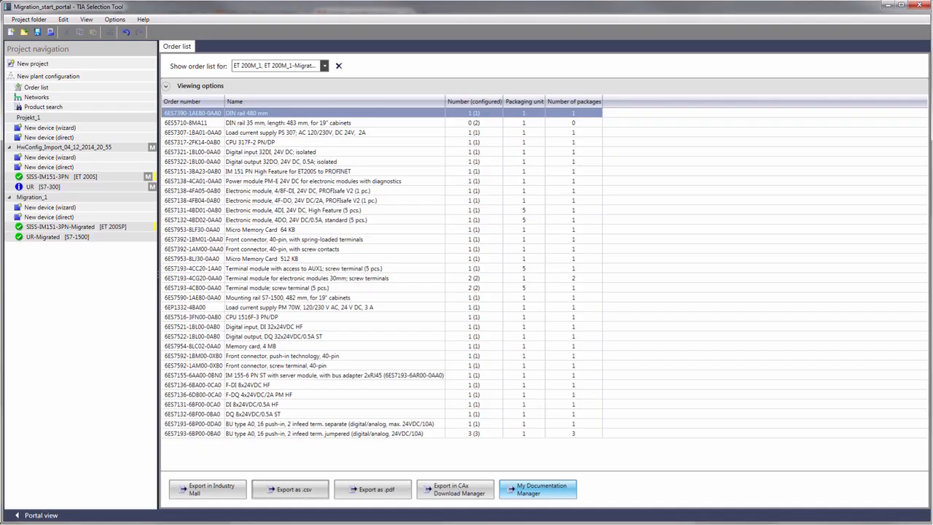
{"action": "left_click", "coordinate": [537, 489]}
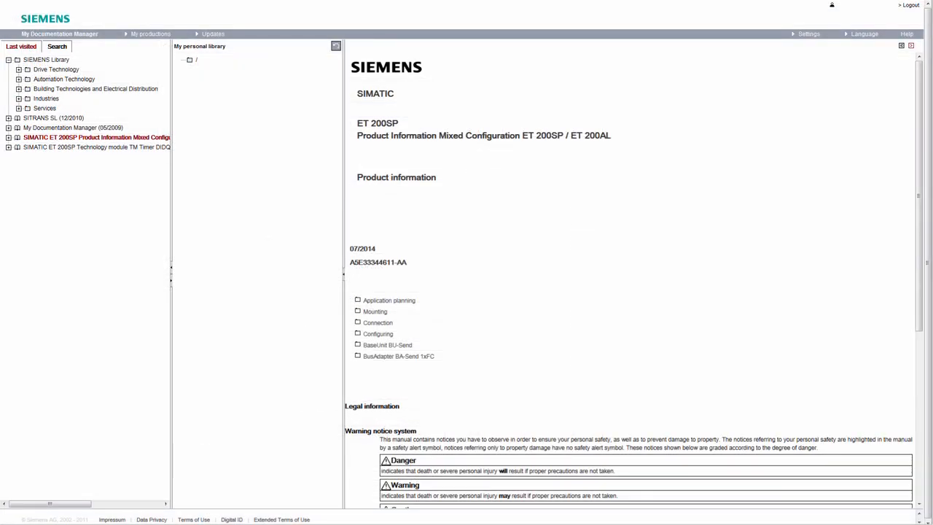